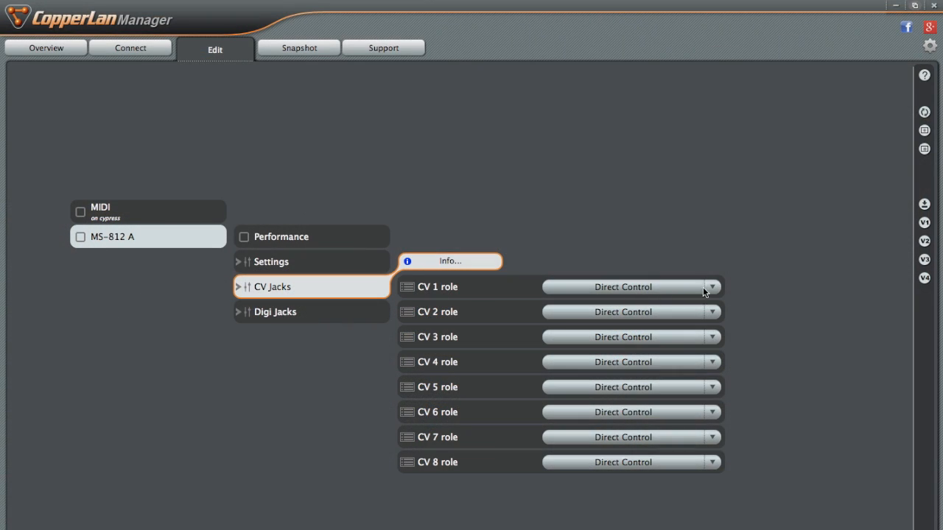
Set the MS-812 A's CV 1 jack role to Mono 1 Modifier A
{"action": "left_click", "coordinate": [710, 286]}
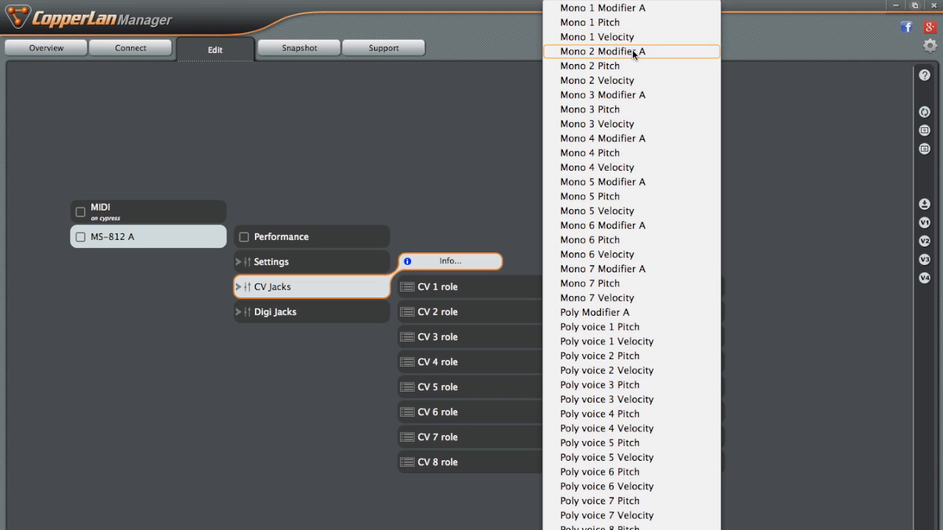
{"action": "left_click", "coordinate": [603, 7]}
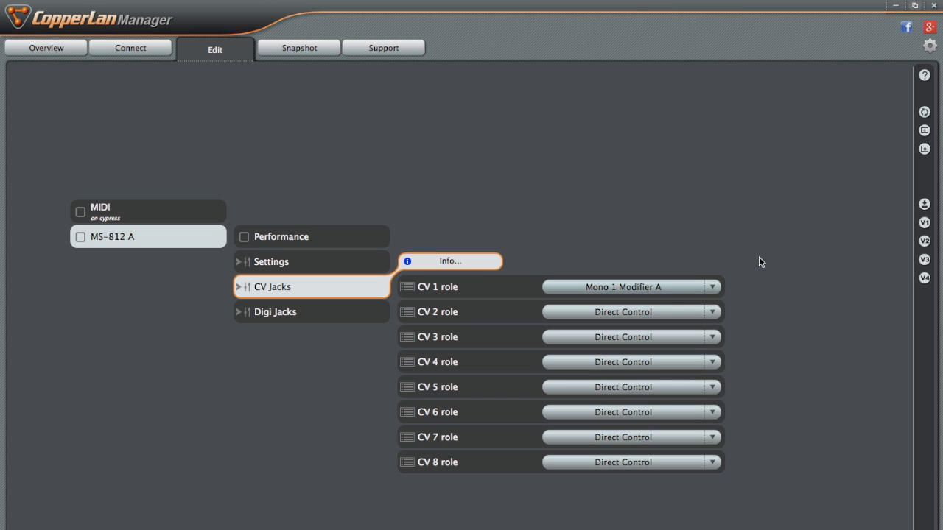
{"action": "mouse_move", "coordinate": [550, 351]}
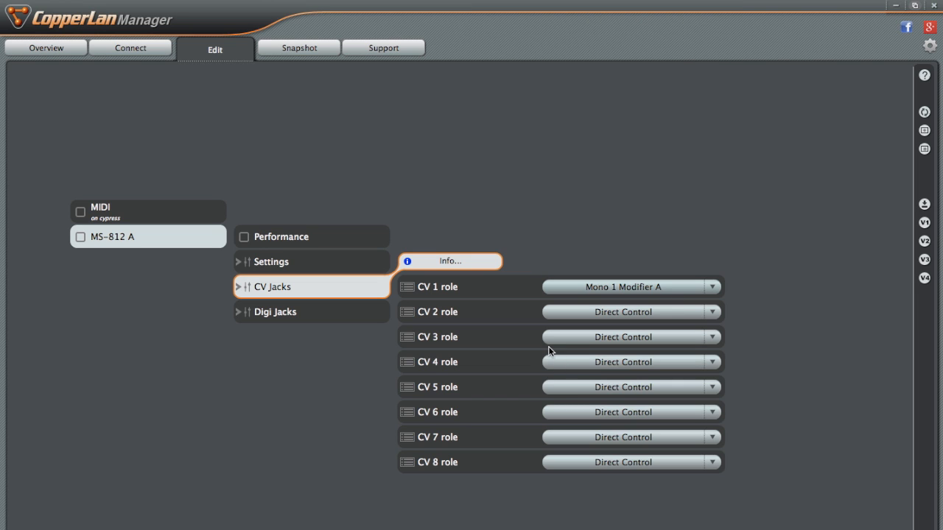
{"action": "mouse_move", "coordinate": [554, 302]}
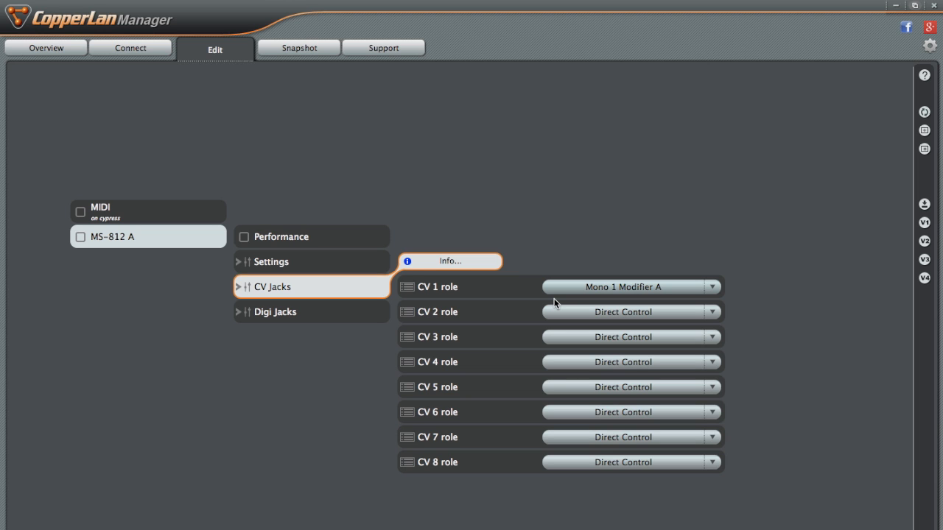
{"action": "mouse_move", "coordinate": [416, 248]}
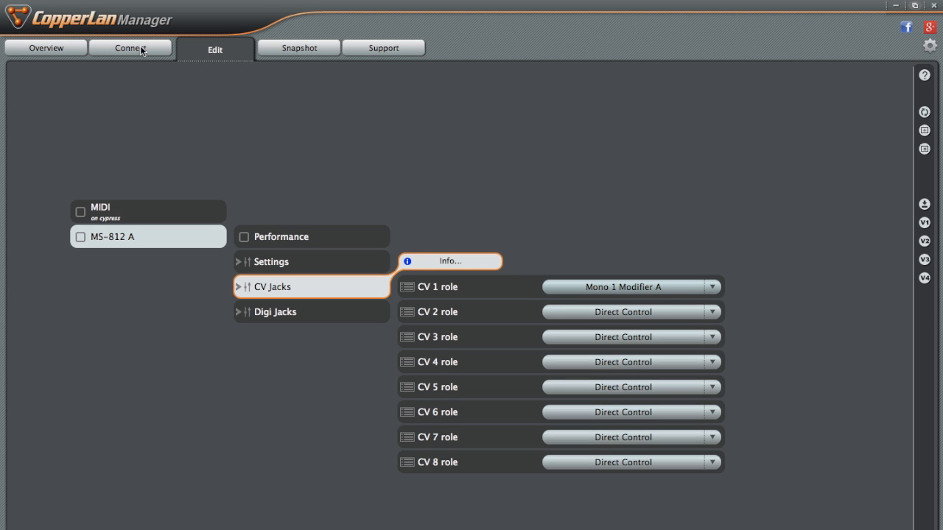
Assign GECO's Left Hand Open PositionY data to MS-812 A > Performance > Mono 1 > Modifier A
{"action": "left_click", "coordinate": [130, 47]}
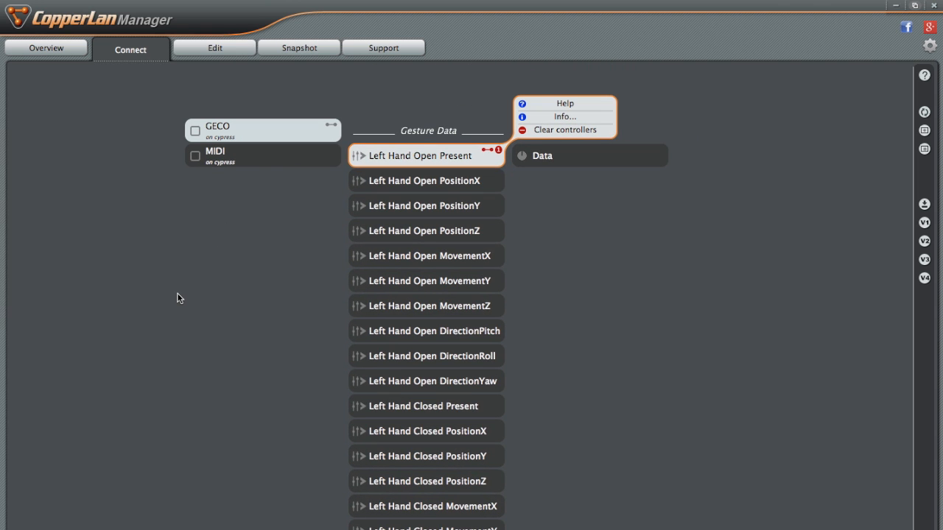
{"action": "mouse_move", "coordinate": [247, 291]}
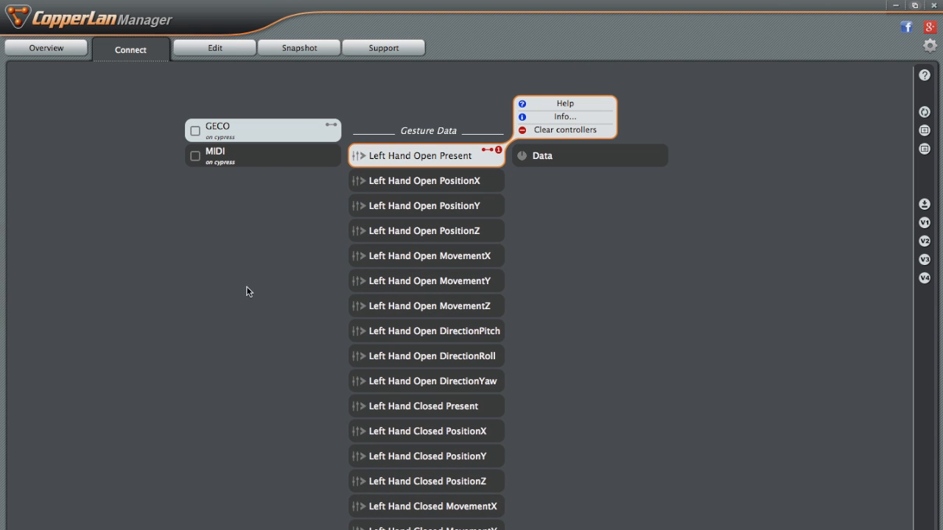
{"action": "mouse_move", "coordinate": [460, 212]}
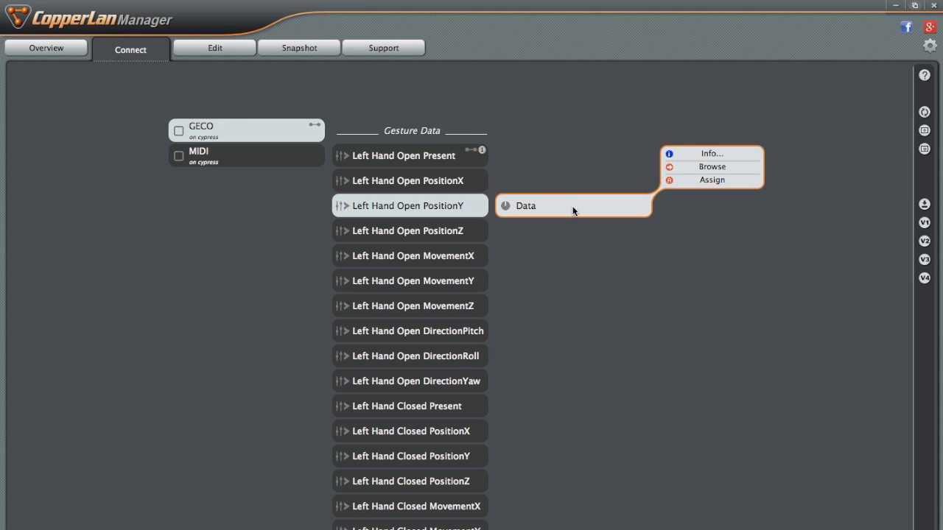
{"action": "left_click", "coordinate": [711, 180]}
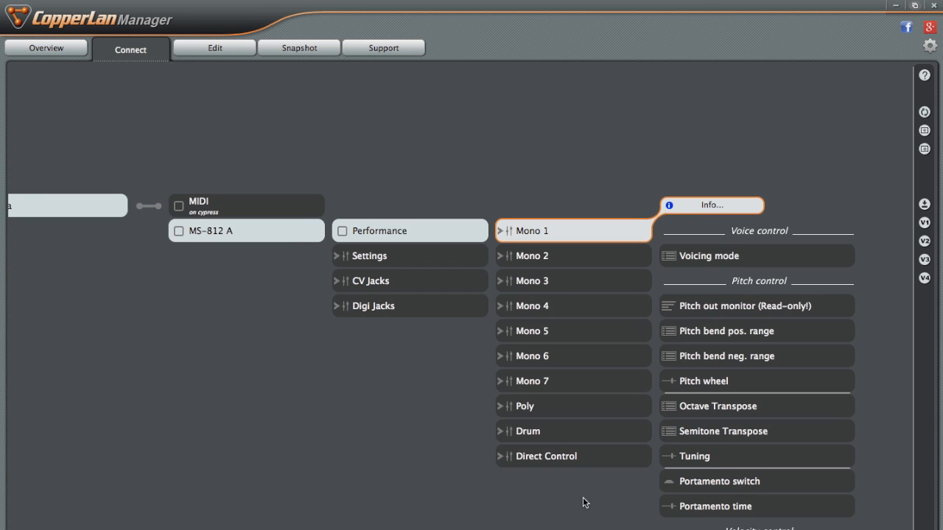
{"action": "scroll", "scroll_direction": "down", "scroll_amount": 3}
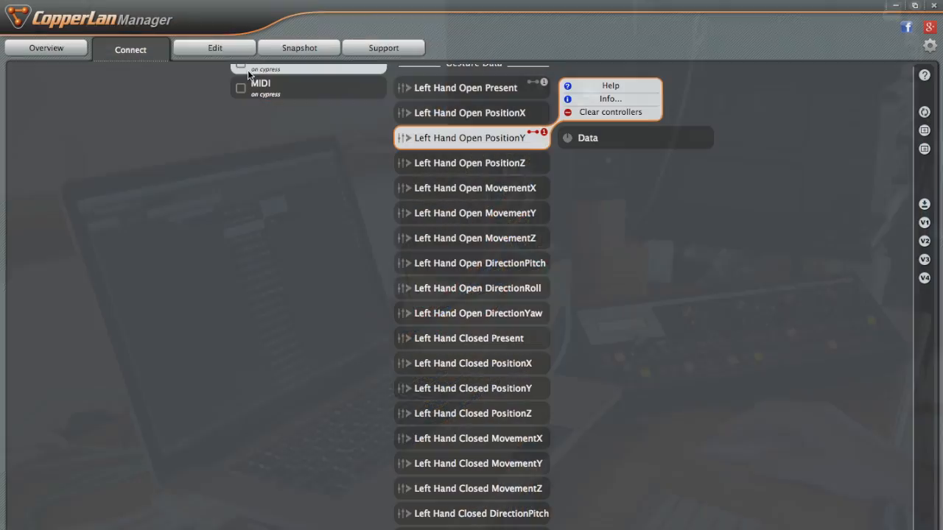
Show the MS-812 A's Mono 1 performance custom-message settings
{"action": "left_click", "coordinate": [215, 47]}
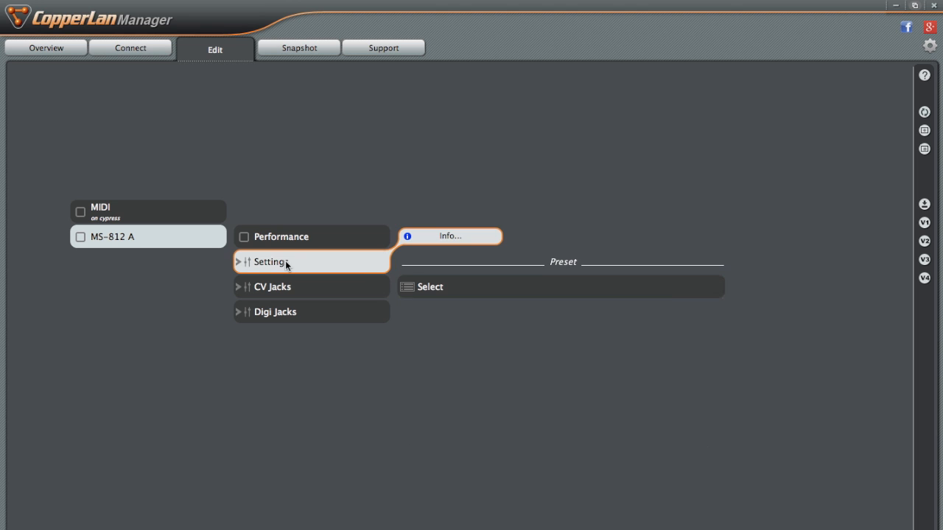
{"action": "left_click", "coordinate": [268, 262]}
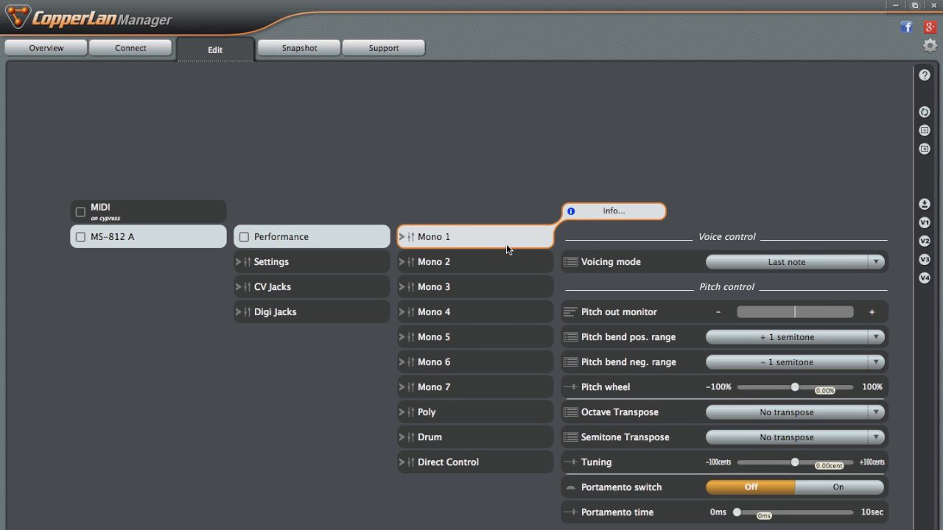
{"action": "scroll", "scroll_direction": "down", "scroll_amount": 3}
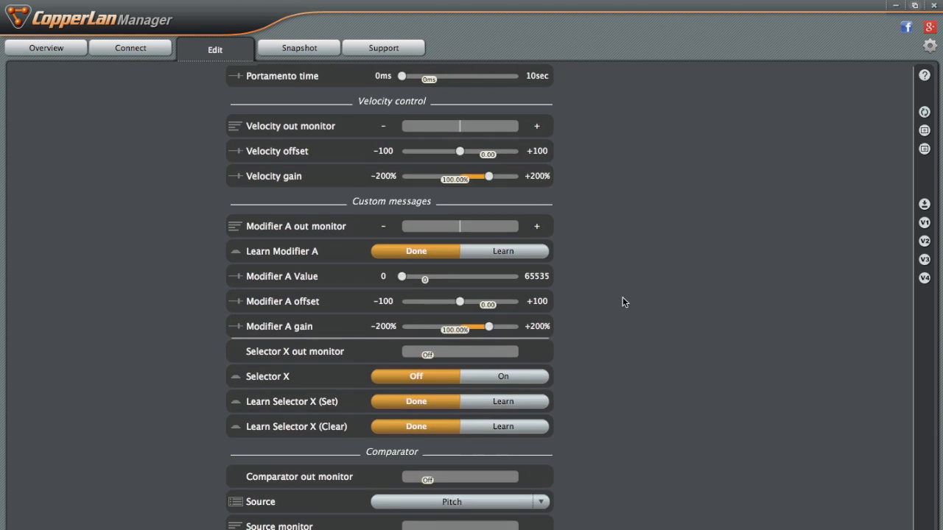
{"action": "scroll", "scroll_direction": "down", "scroll_amount": 3}
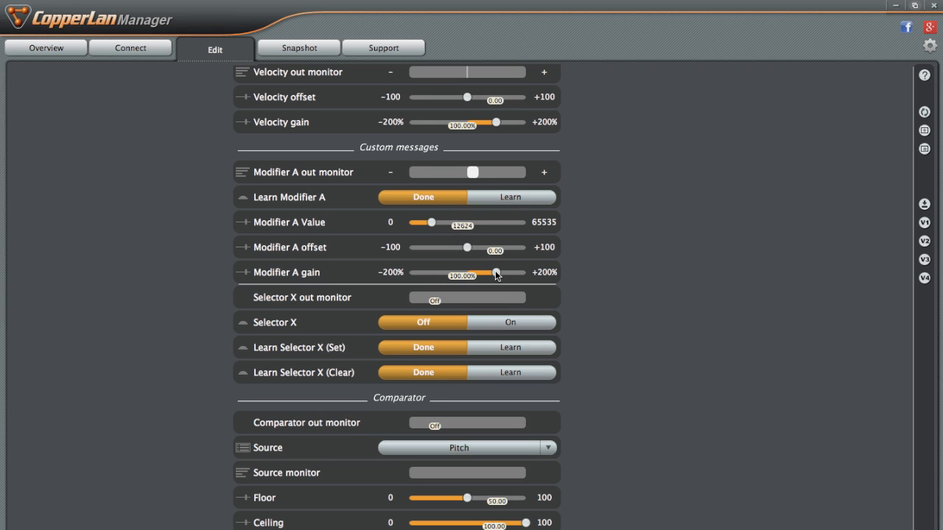
Lower the Modifier A gain to roughly 55% and nudge its offset back near zero
{"action": "left_click_drag", "start_coordinate": [497, 272], "coordinate": [480, 271]}
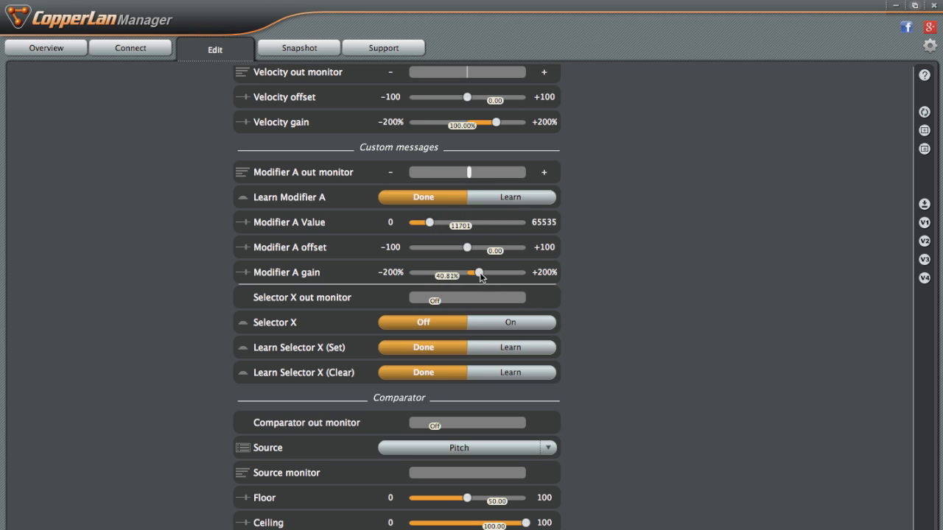
{"action": "left_click_drag", "start_coordinate": [483, 271], "coordinate": [477, 271]}
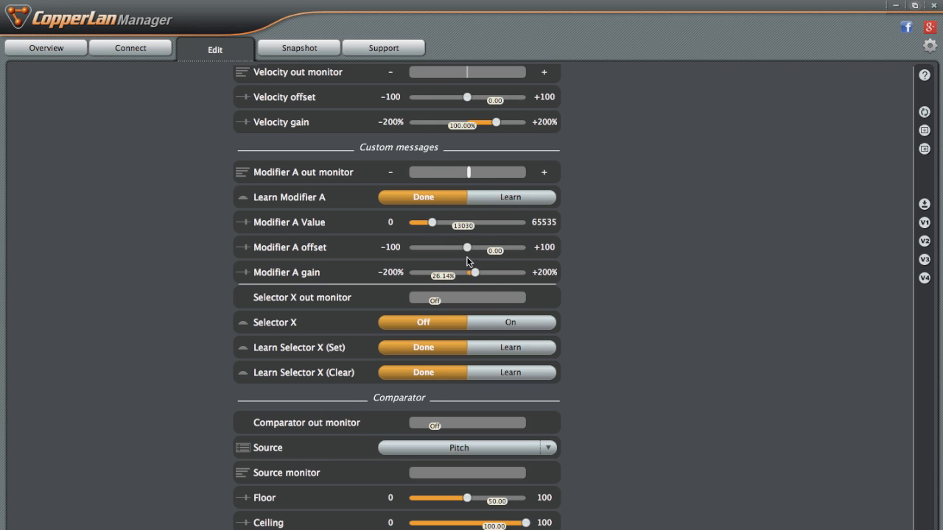
{"action": "left_click_drag", "start_coordinate": [466, 248], "coordinate": [475, 247]}
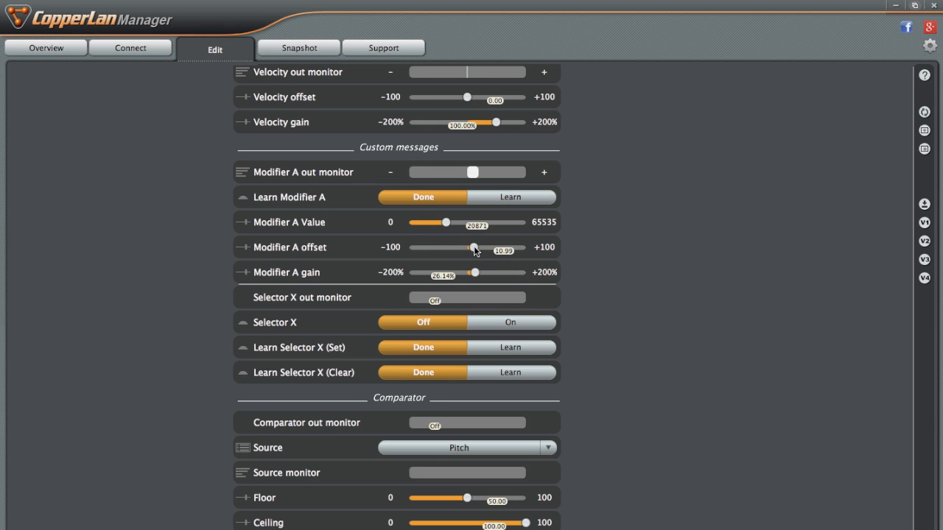
{"action": "left_click_drag", "start_coordinate": [473, 247], "coordinate": [478, 248]}
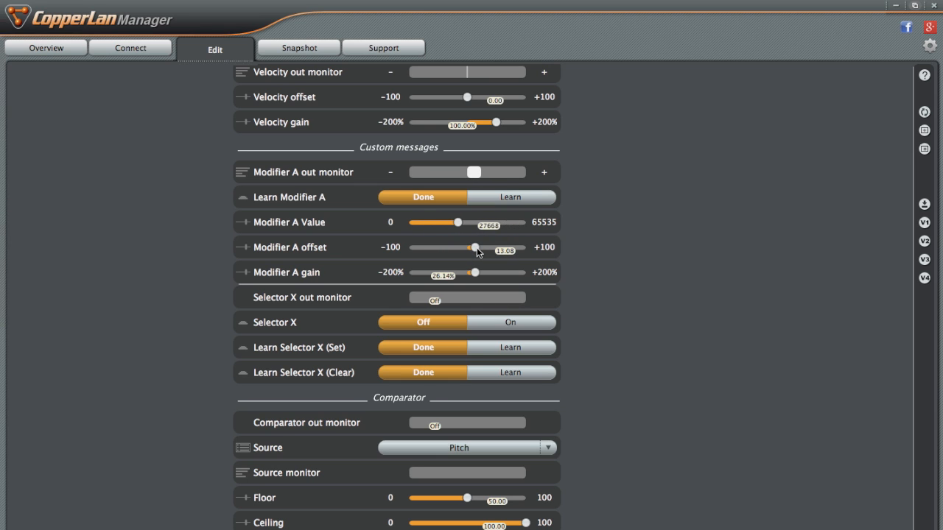
{"action": "left_click_drag", "start_coordinate": [475, 248], "coordinate": [466, 247]}
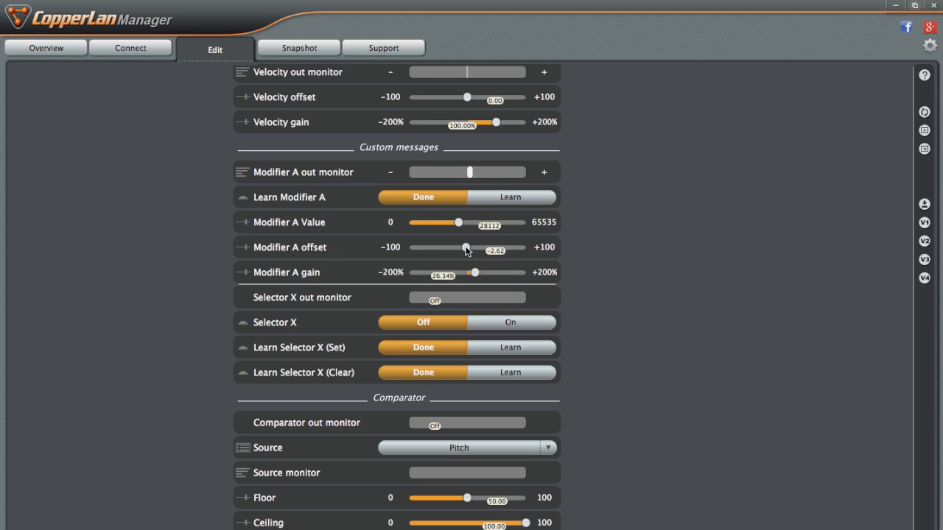